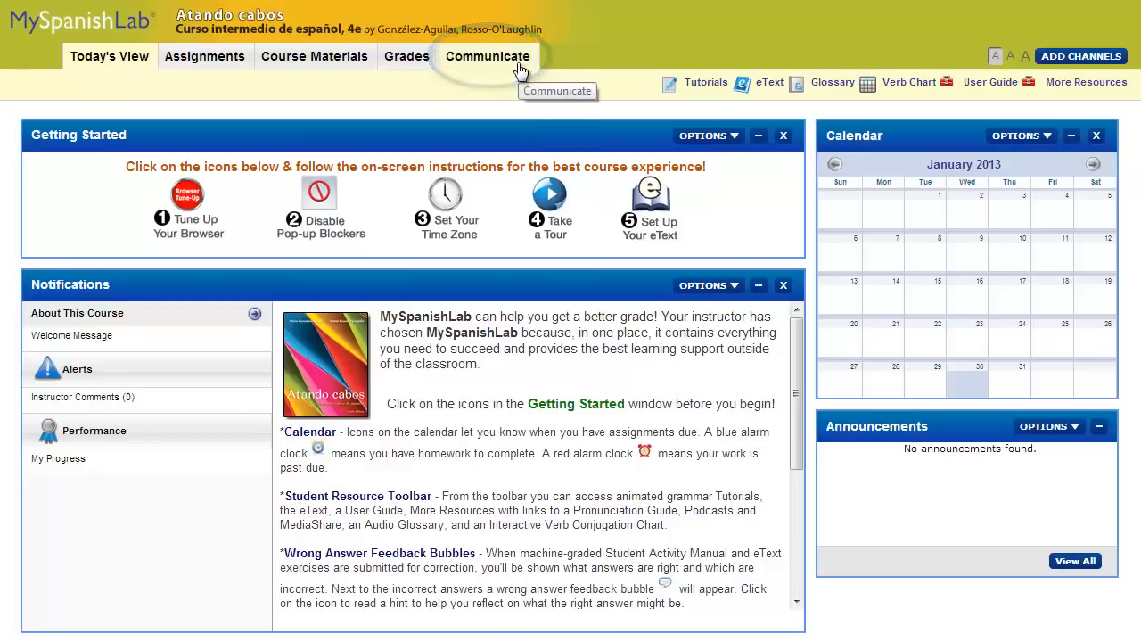
Go to the course's Communicate chat page with the Blackboard IM download link.
left_click(488, 55)
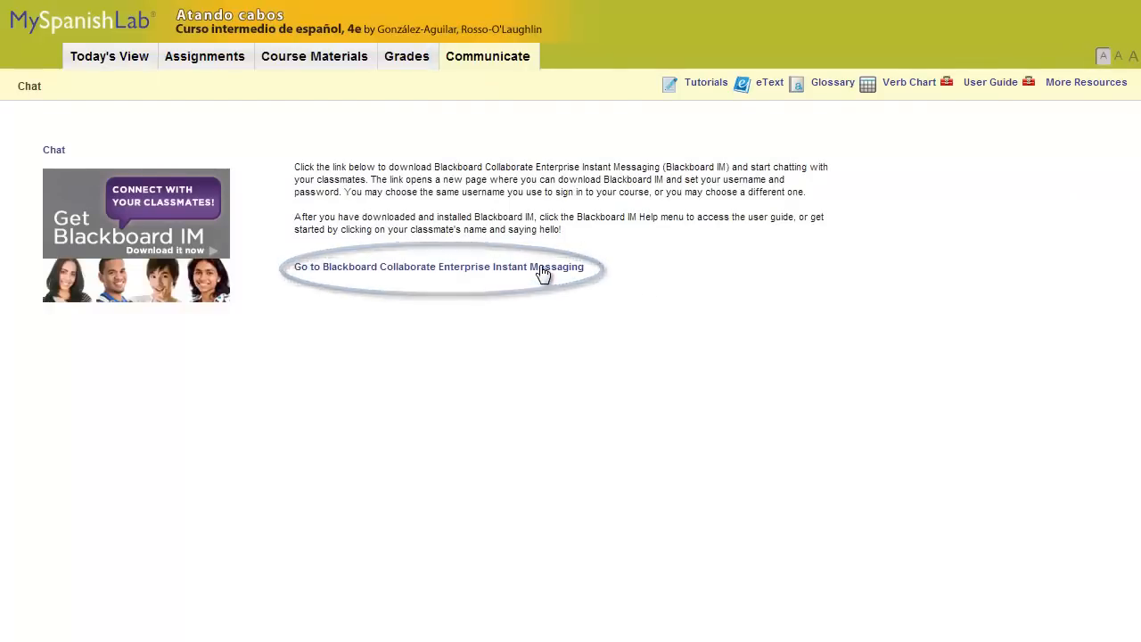
Reach the Blackboard IM sign-up site and choose to link an existing IM account.
left_click(439, 267)
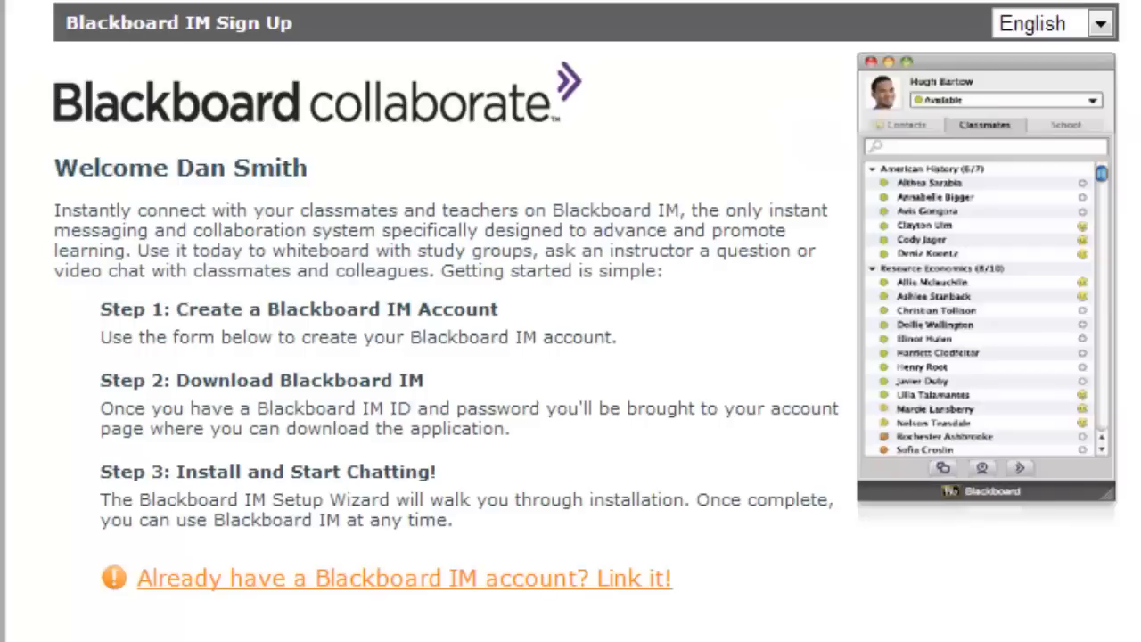
mouse_move(847, 615)
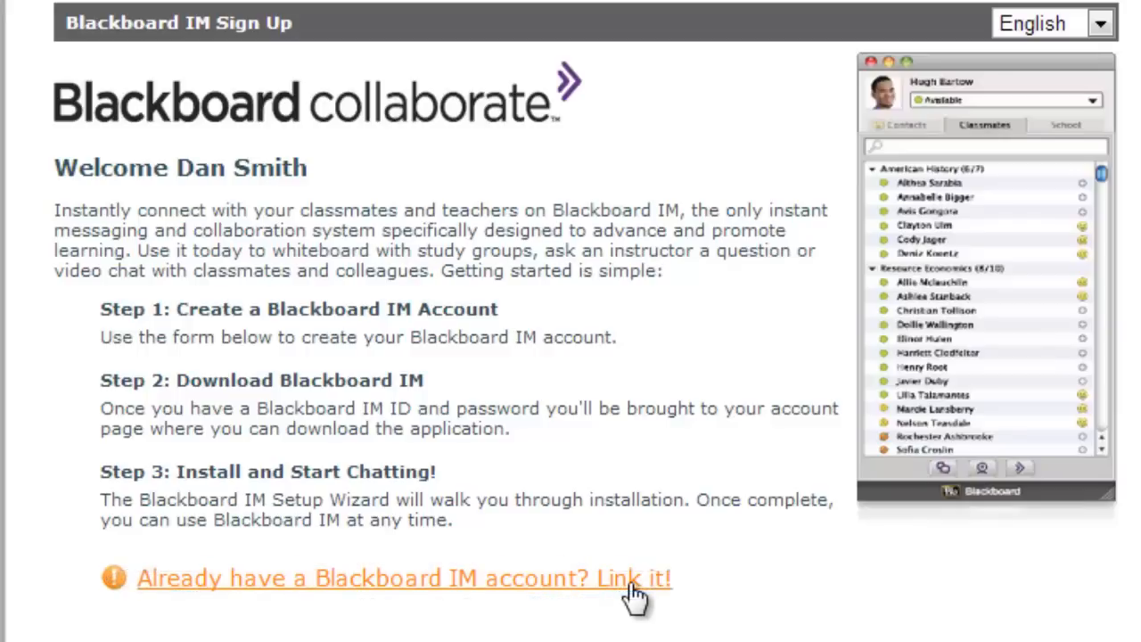
left_click(401, 578)
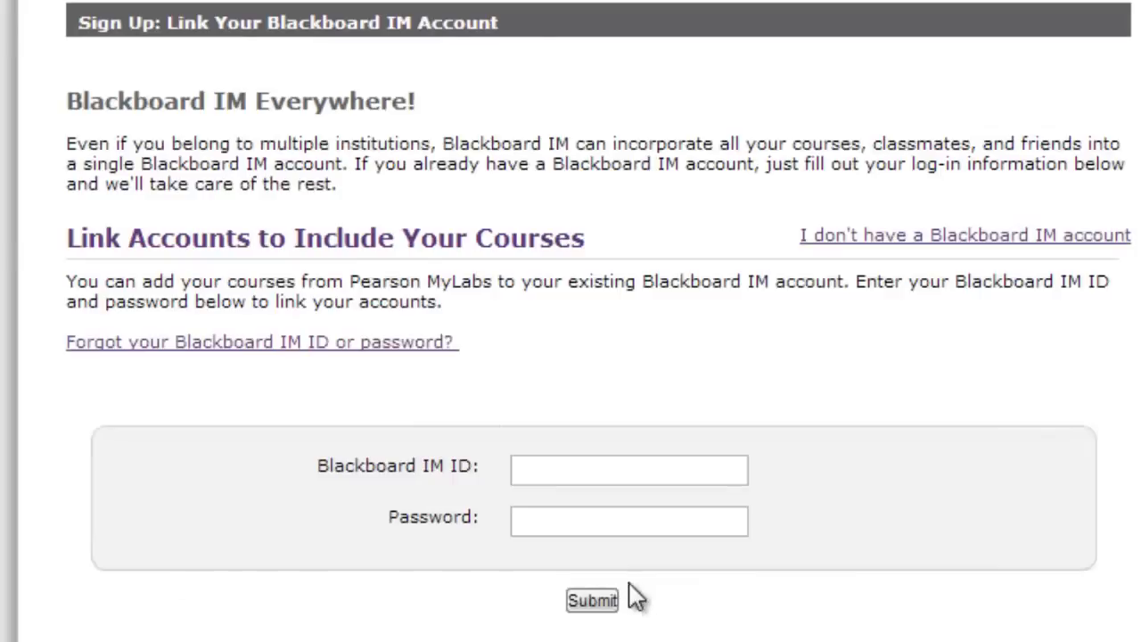
mouse_move(805, 488)
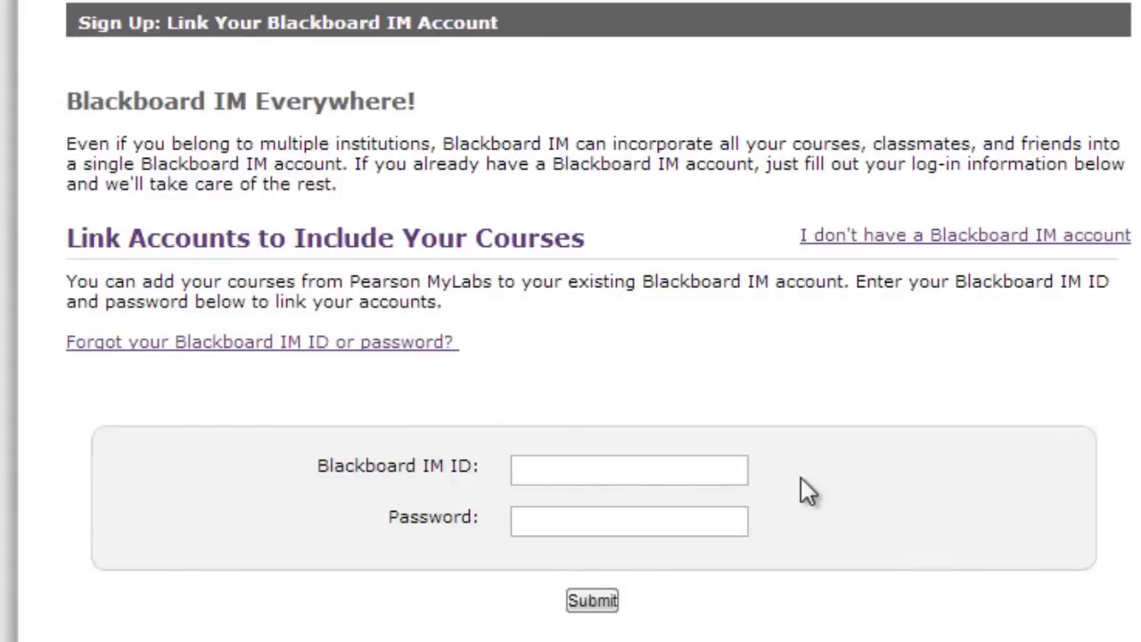
mouse_move(1096, 312)
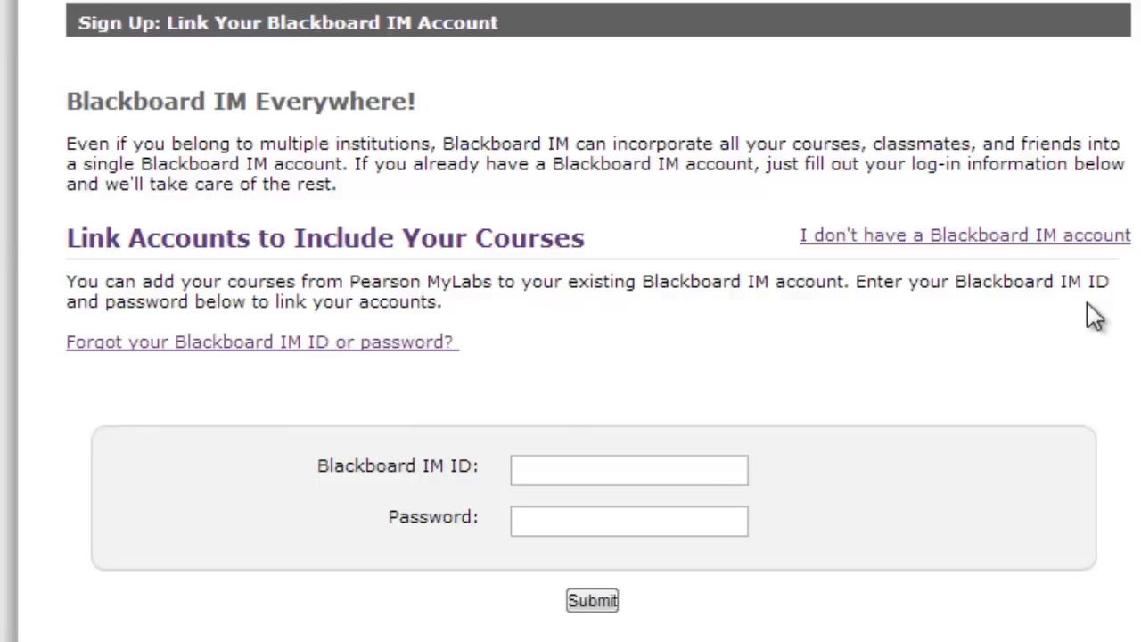
Switch to creating a brand-new Blackboard IM account and start its Email field.
left_click(962, 236)
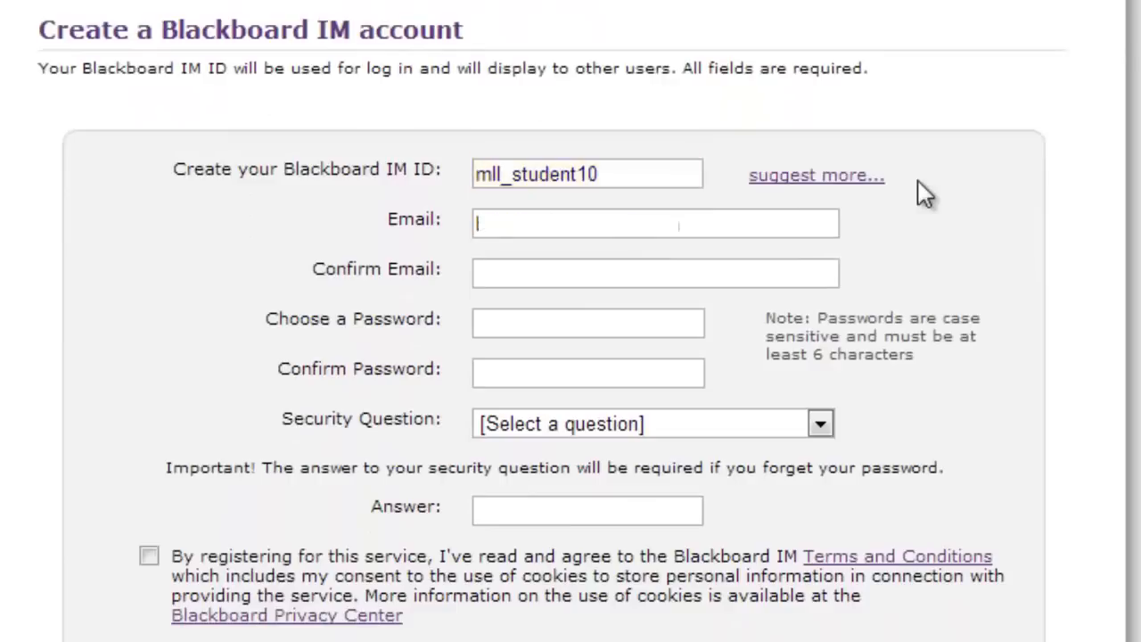
left_click(654, 272)
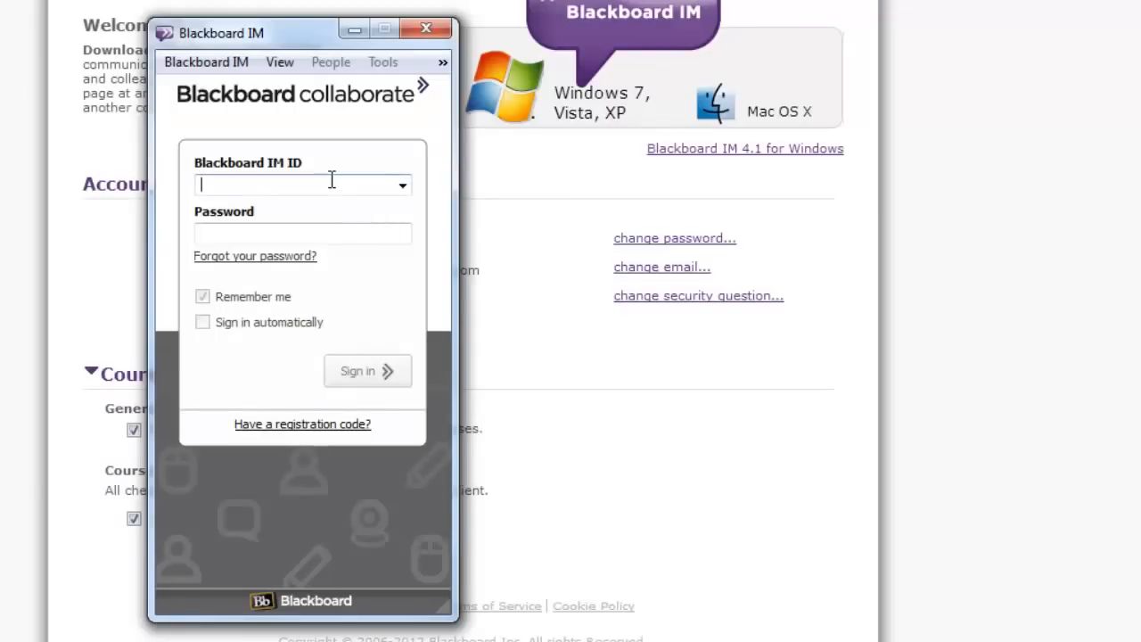
Sign in to the Blackboard IM client as mll_student10 with its password.
type("mll_student10")
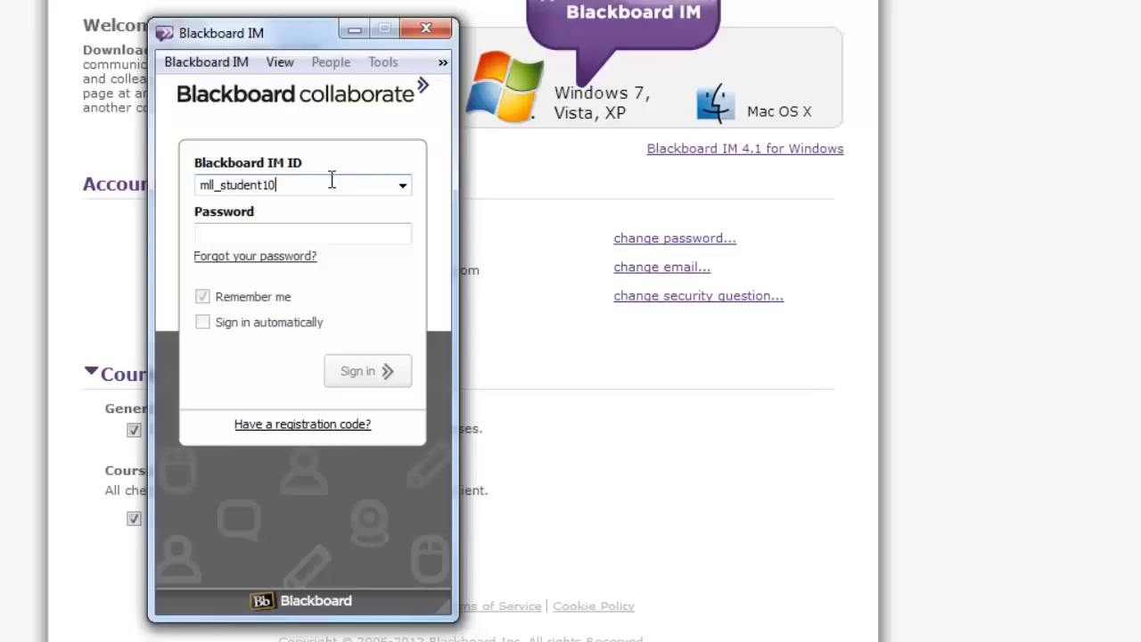
left_click(303, 232)
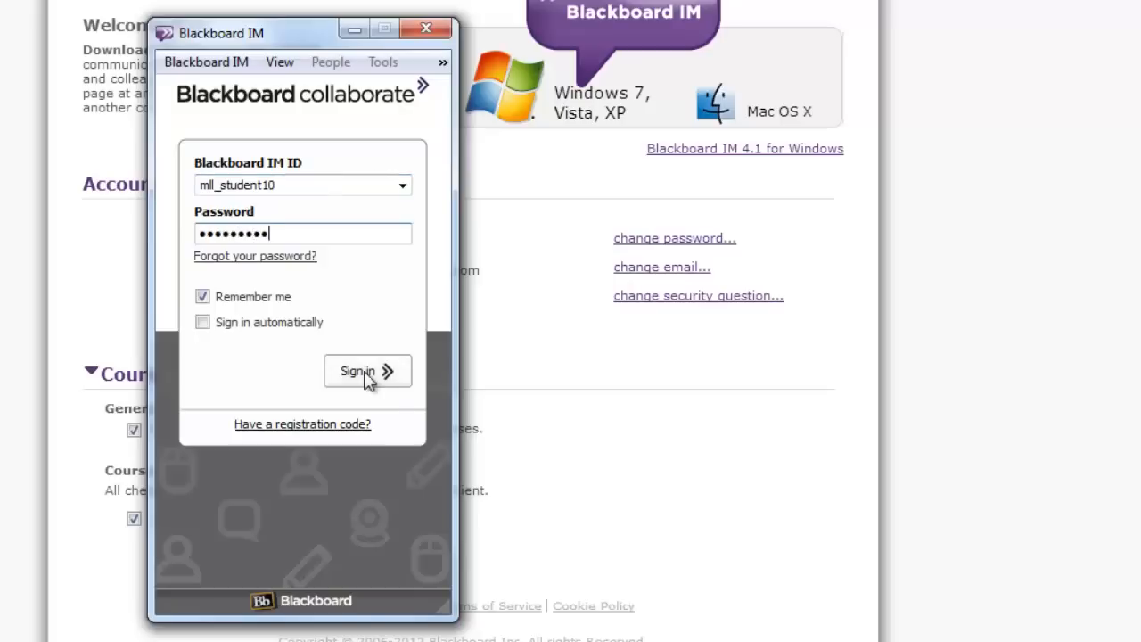
left_click(367, 371)
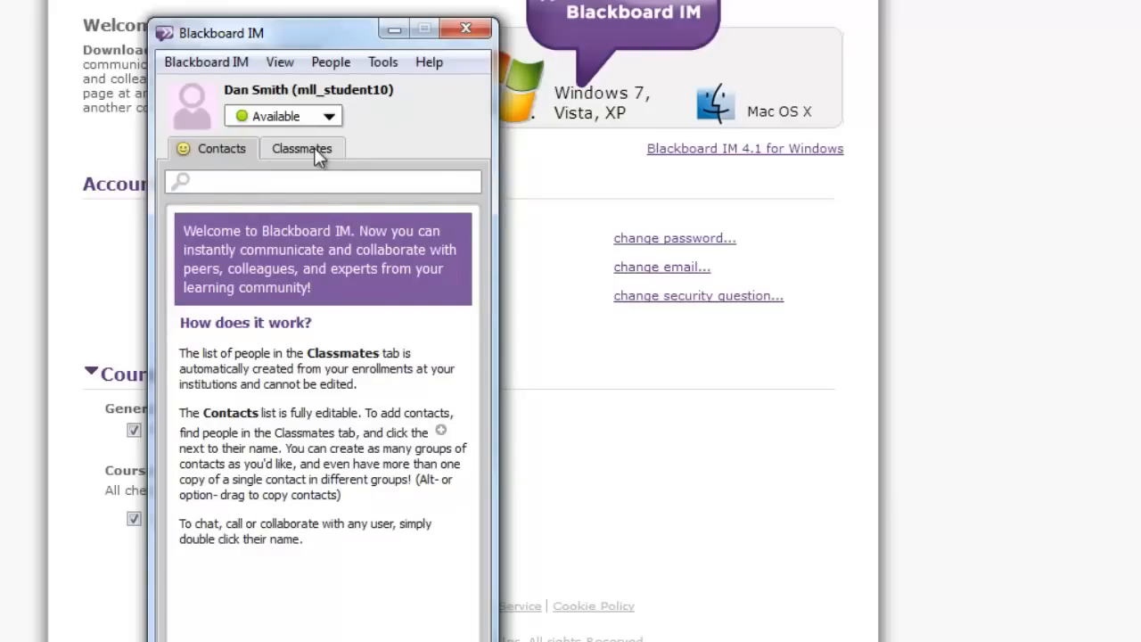
Review the Available status choices, then list the Help menu options.
left_click(303, 148)
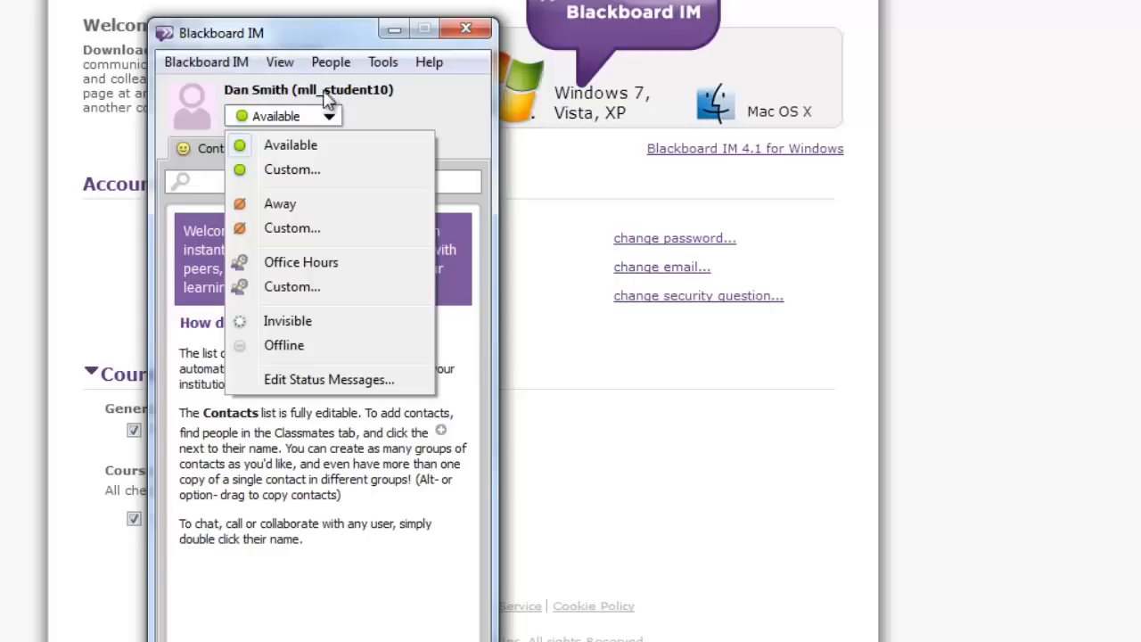
left_click(428, 60)
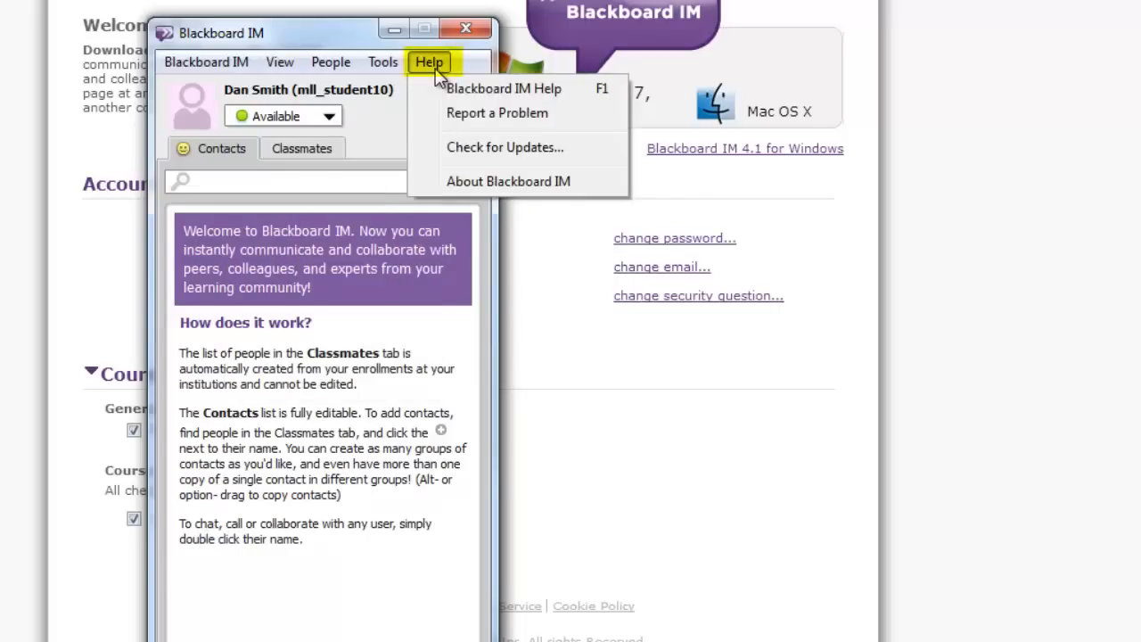